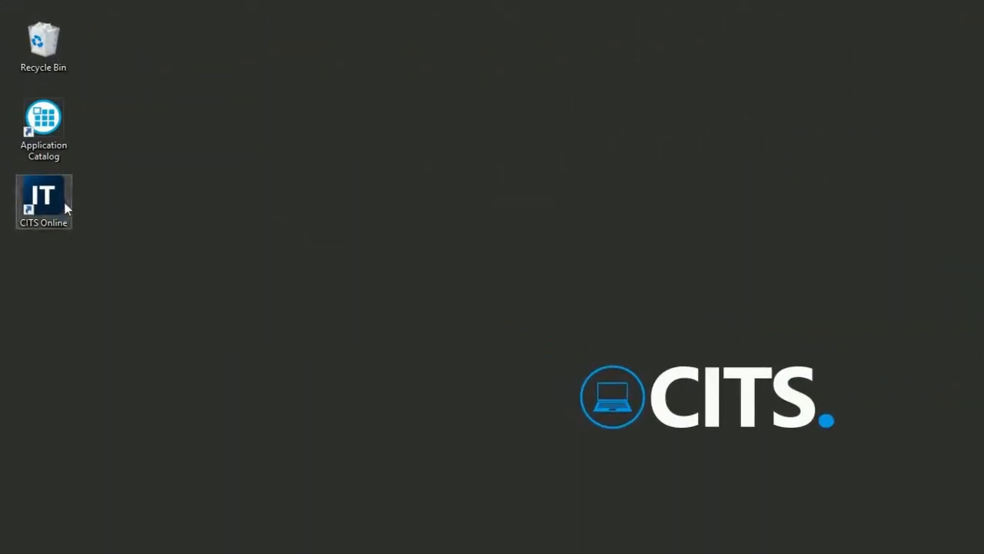
# Launch CITS Online from the desktop and enter the Service Desk self-service portal
pyautogui.doubleClick(43, 193)
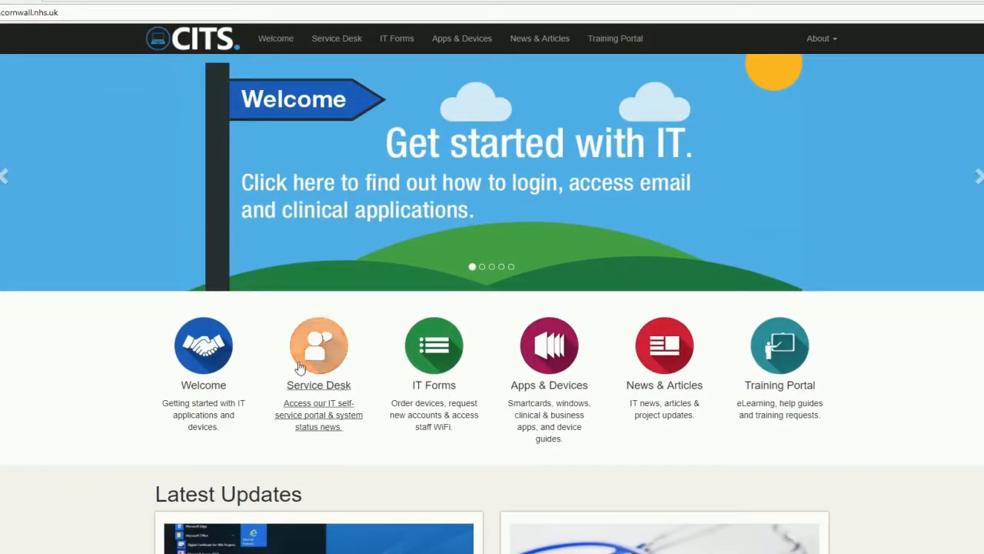
pyautogui.click(319, 345)
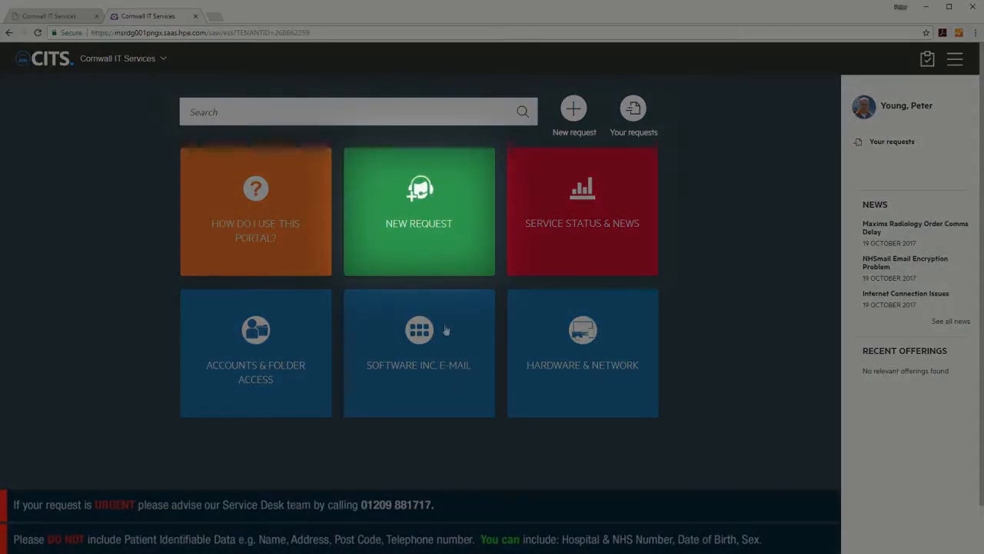
# Post a new request: networked printer receives documents but prints nothing
pyautogui.click(418, 211)
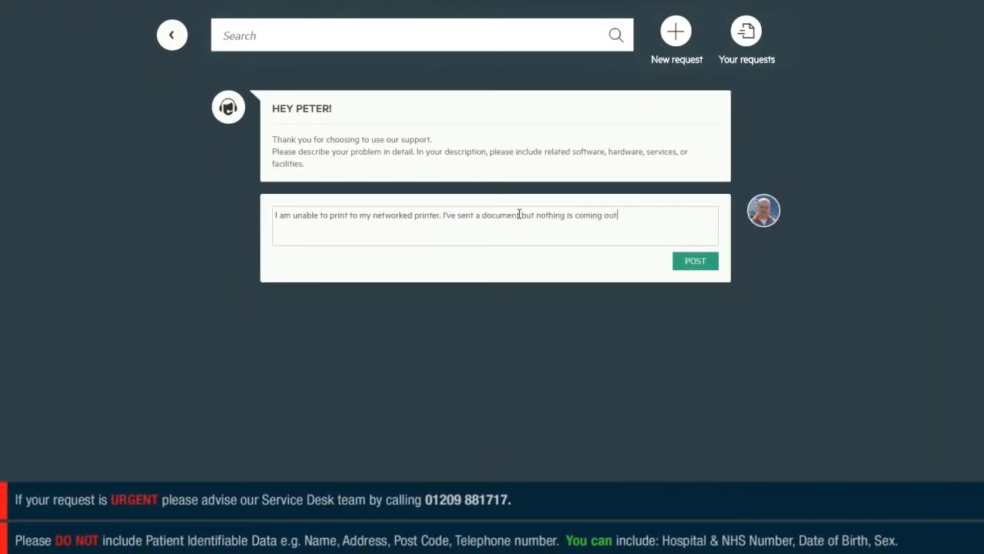
pyautogui.click(695, 261)
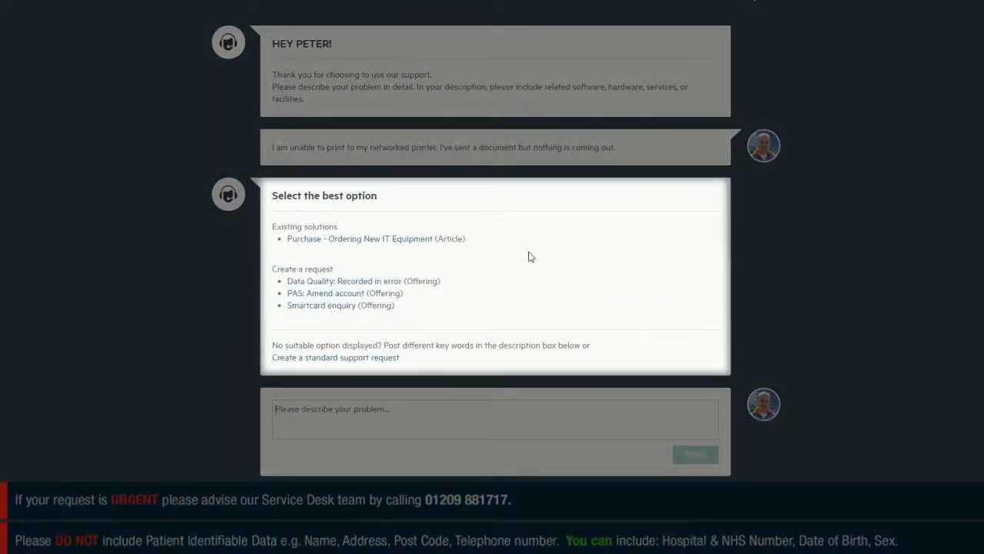
pyautogui.moveTo(422, 318)
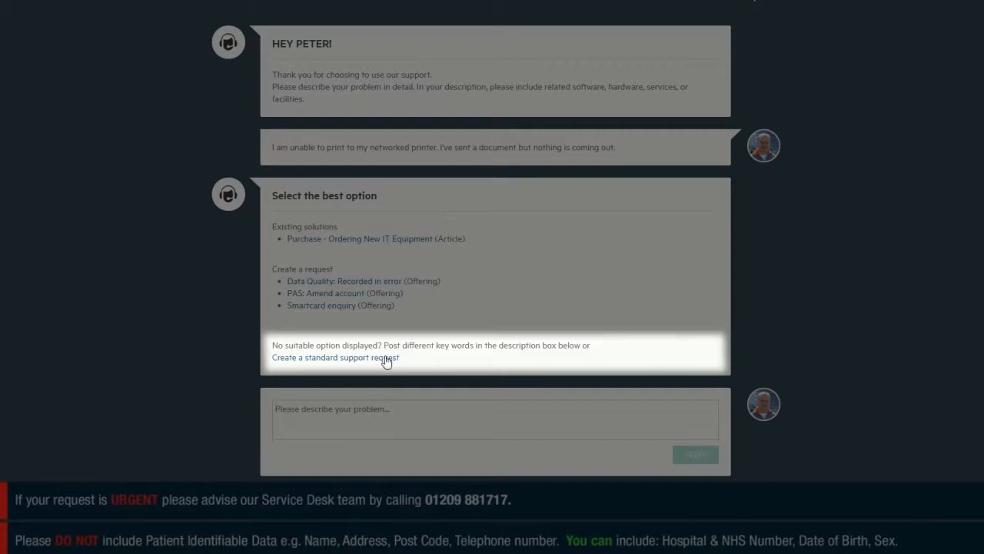
# Raise a standard support request with stuck-queue details, device ID, location and contact times, then submit it
pyautogui.click(335, 357)
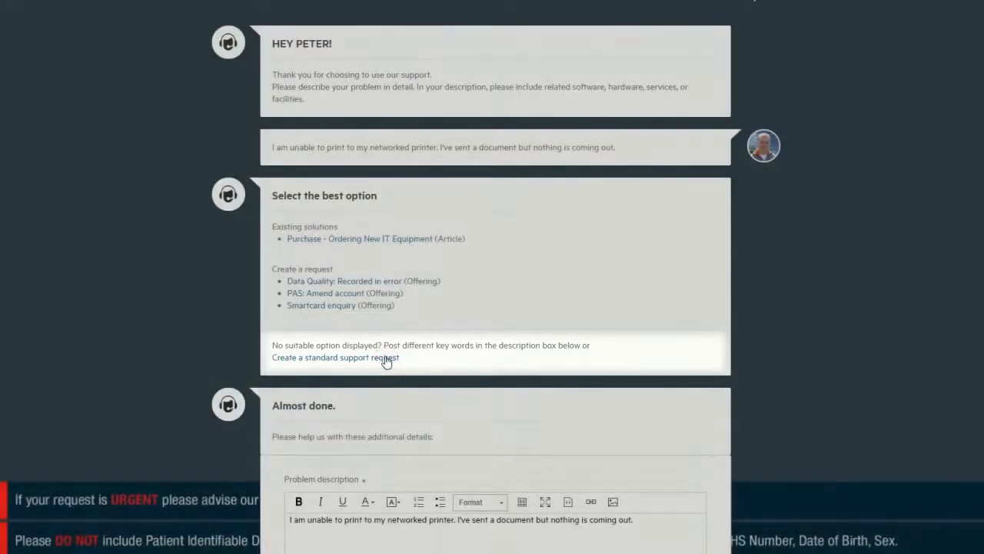
pyautogui.scroll(-3)
pyautogui.write("I've checked the printer is")
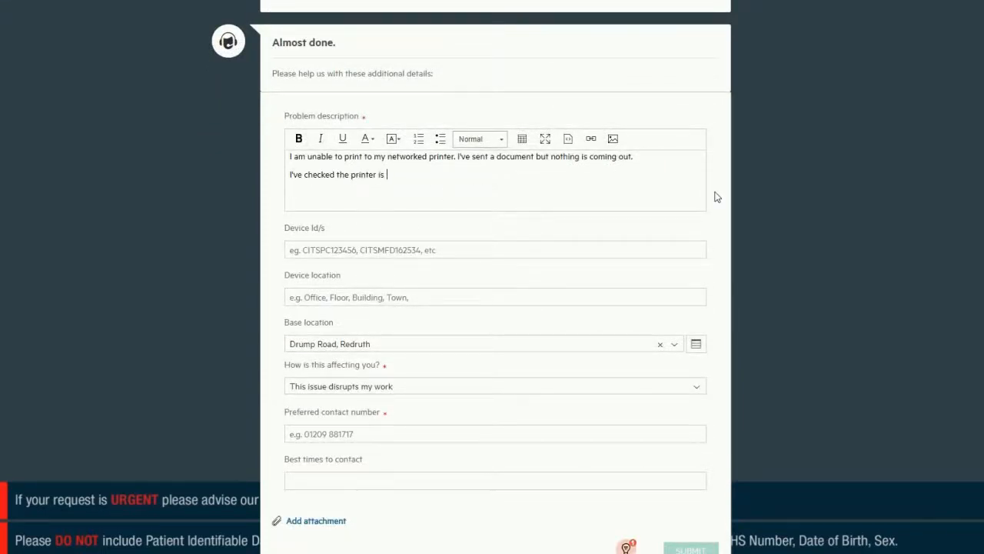
pyautogui.write('Fl')
pyautogui.click(495, 480)
pyautogui.write('8-4 Mon - Fri')
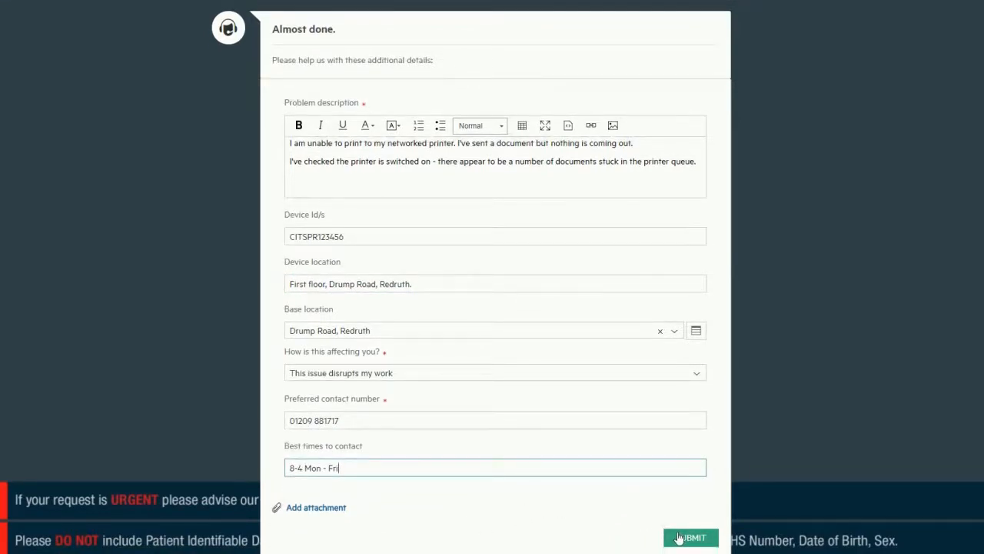
pyautogui.click(689, 538)
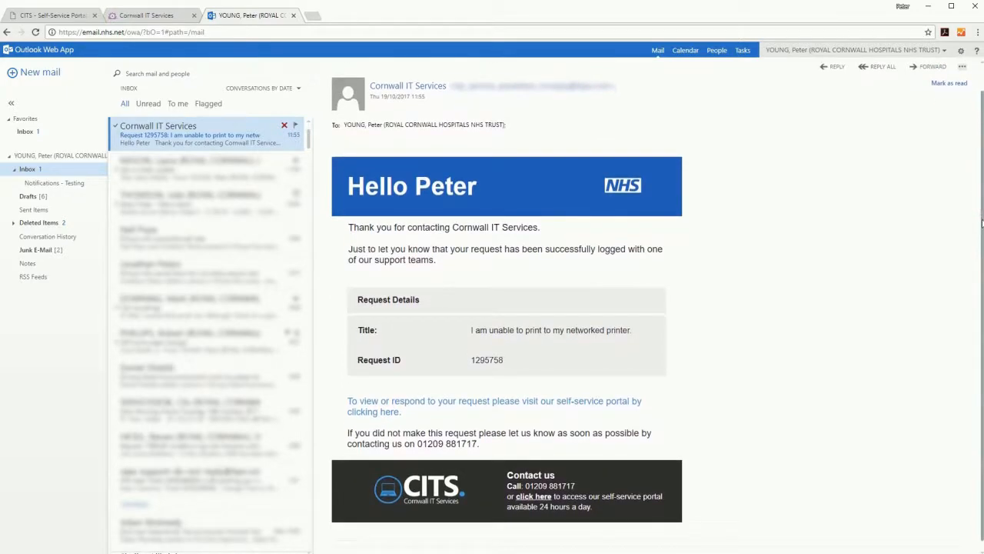
pyautogui.moveTo(975, 225)
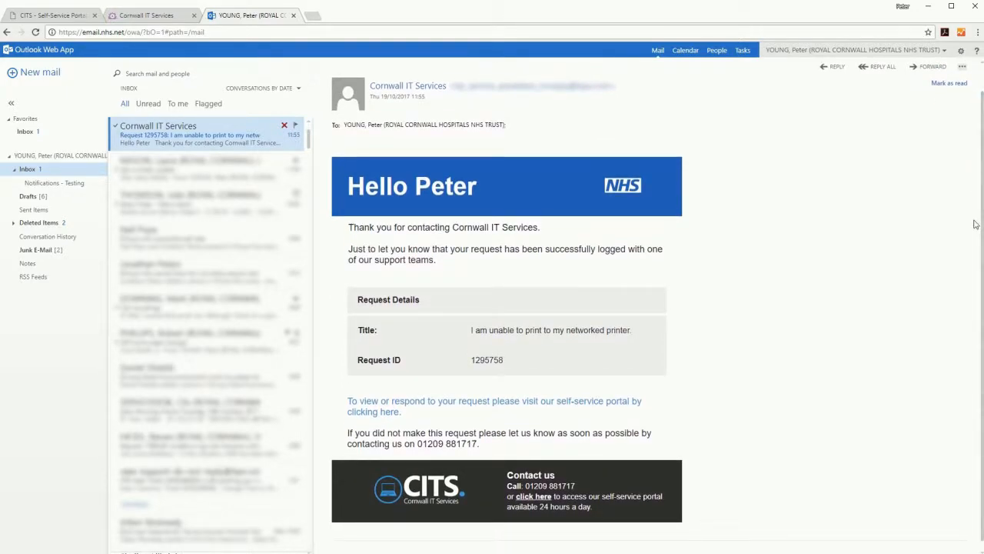